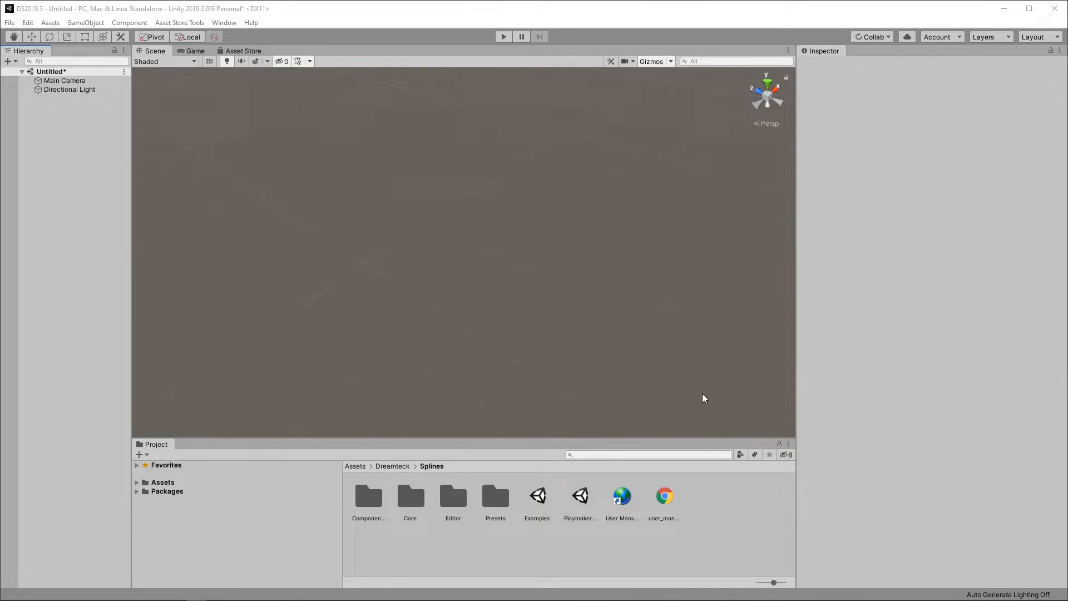
- Create a new Dreamteck Spline object with a Spline Computer component
{"action": "left_click", "coordinate": [86, 22]}
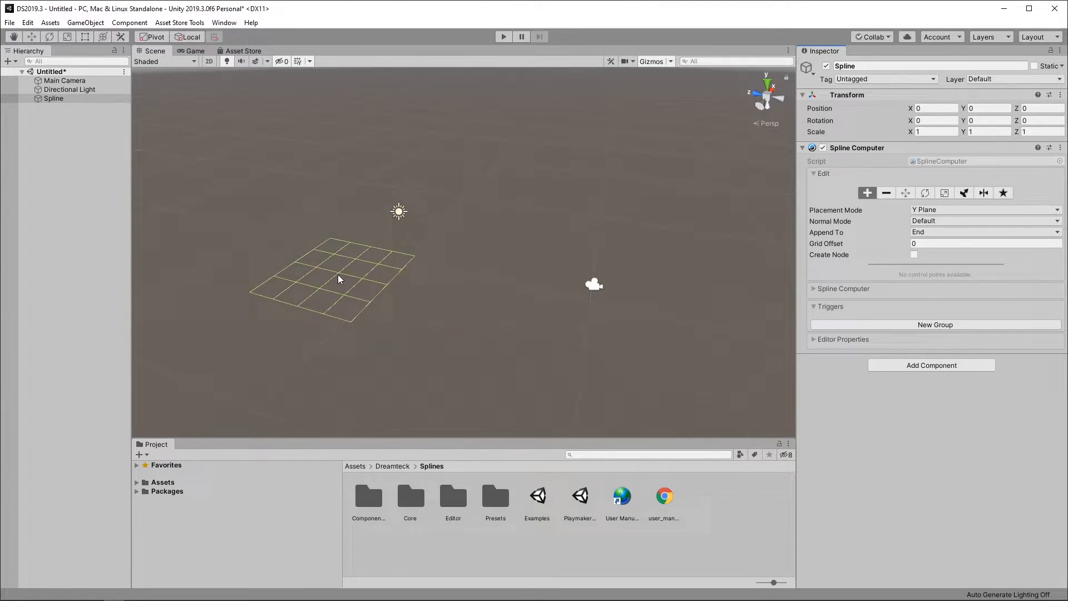
- Place the zigzag curve's control points on the Y ground plane with Create Point
{"action": "left_click", "coordinate": [335, 274]}
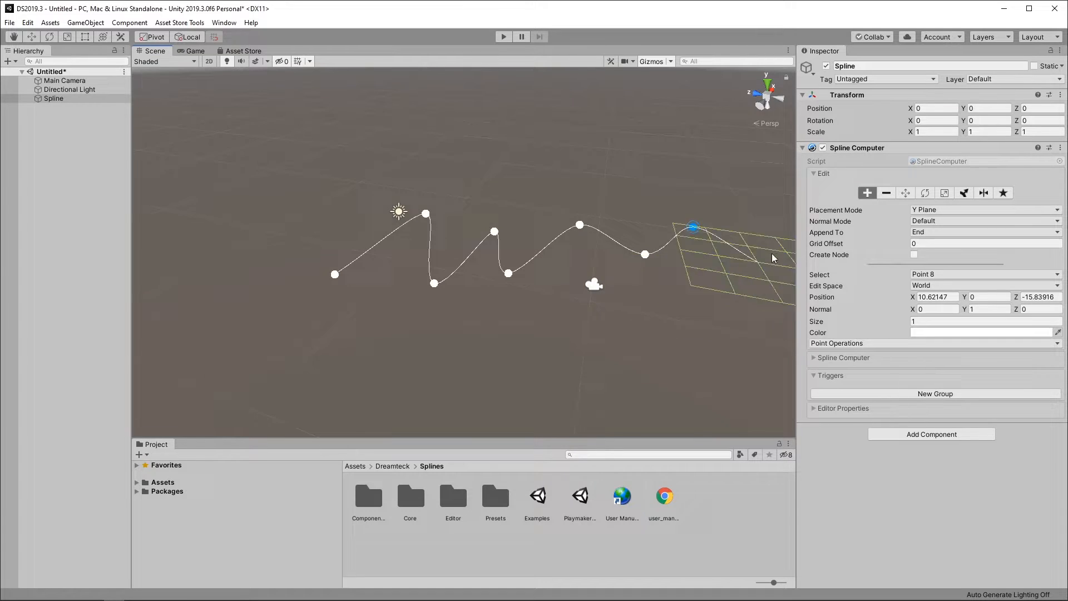
{"action": "mouse_move", "coordinate": [866, 193]}
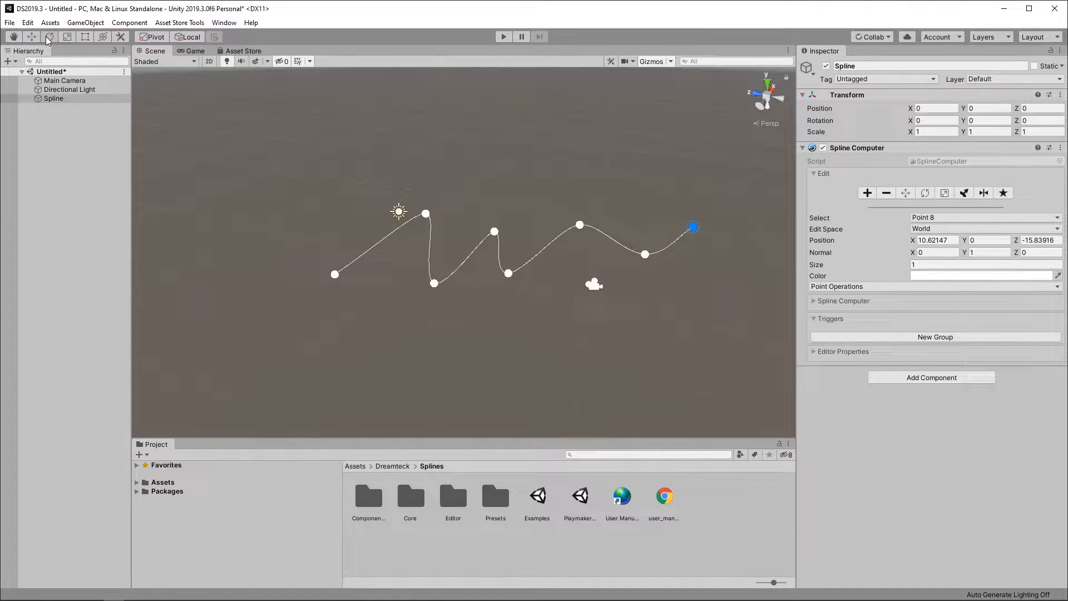
{"action": "mouse_move", "coordinate": [660, 293]}
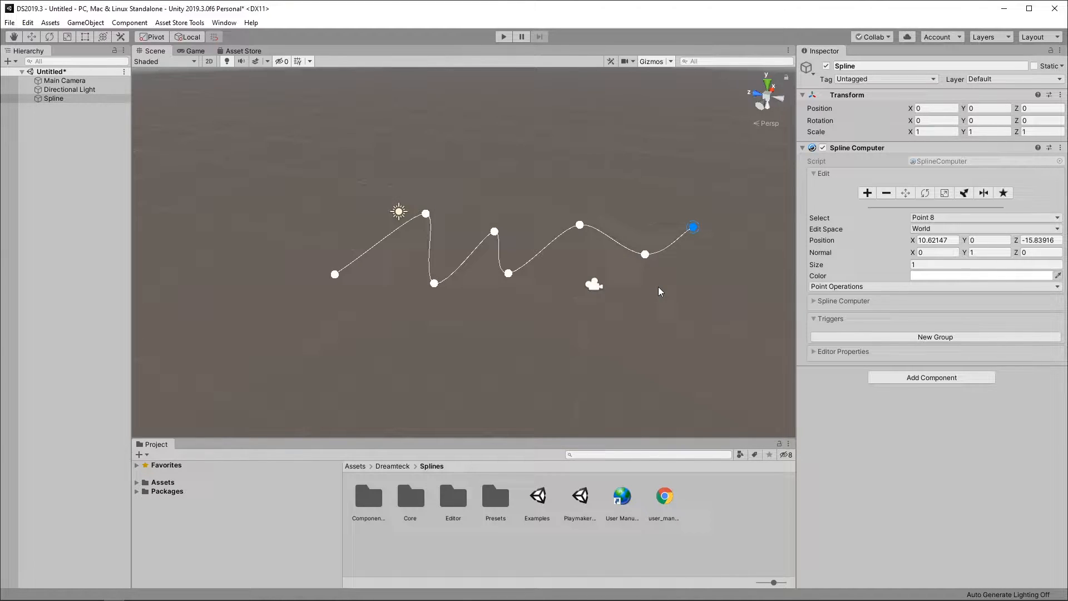
- Switch the Spline Computer to the Move tool and add a Sphere from GameObject > 3D Object
{"action": "left_click", "coordinate": [905, 192]}
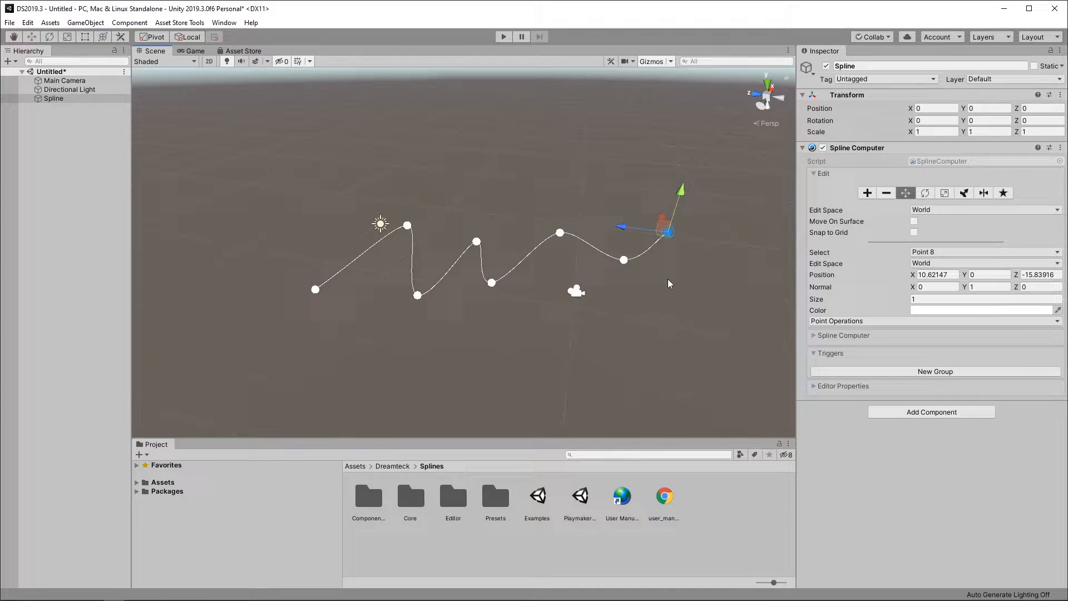
{"action": "left_click", "coordinate": [924, 192]}
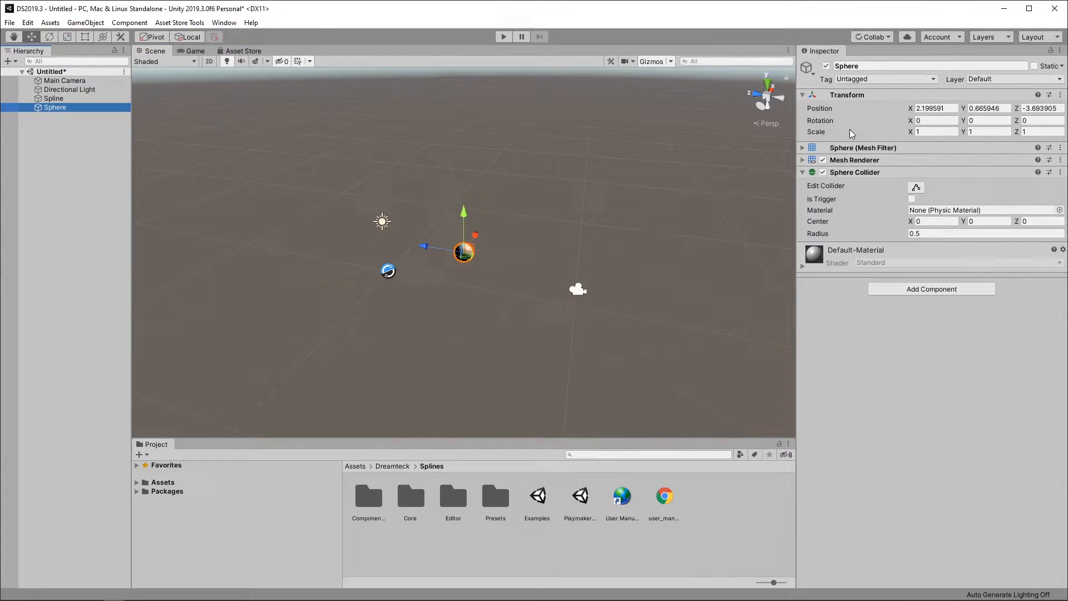
- Zero the Sphere's position, then reselect the Spline and enable Create Point
{"action": "type", "text": "0"}
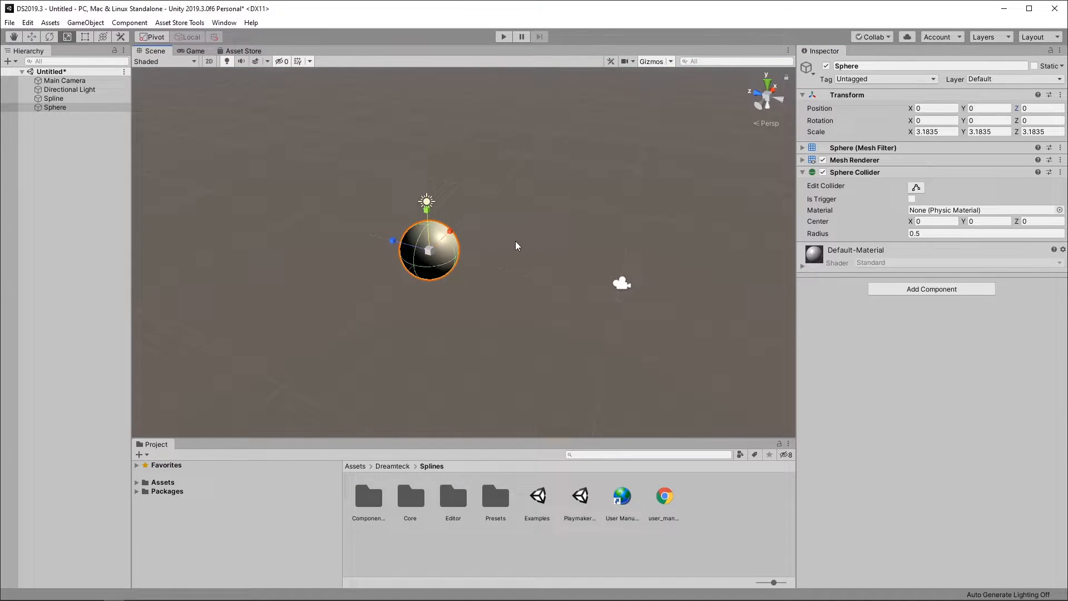
{"action": "left_click", "coordinate": [53, 98]}
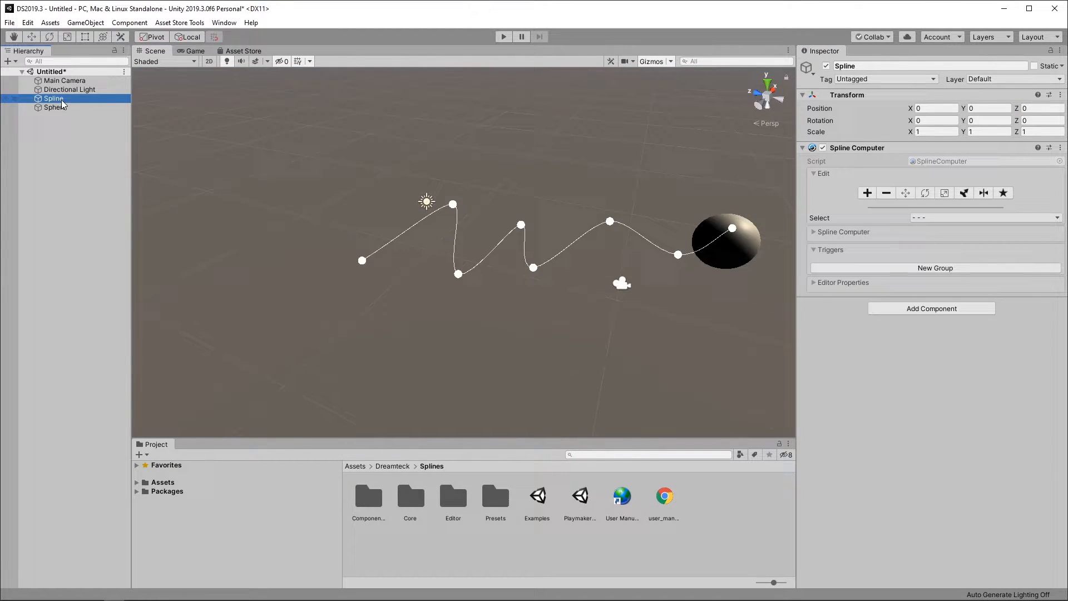
{"action": "left_click", "coordinate": [867, 193]}
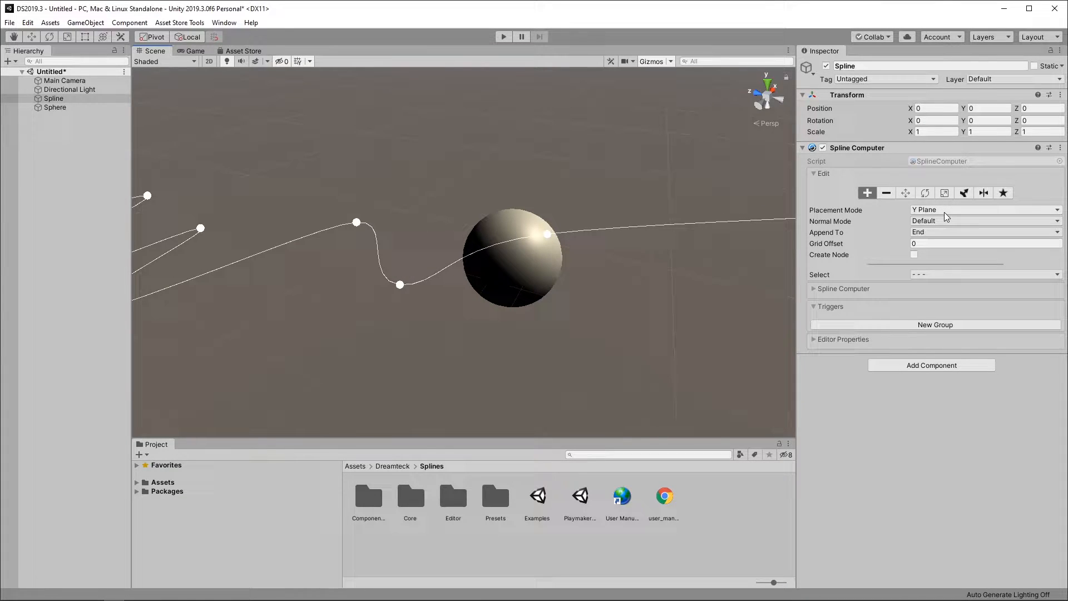
- Set Placement Mode to Camera Plane, then change it to Surface
{"action": "left_click", "coordinate": [982, 210]}
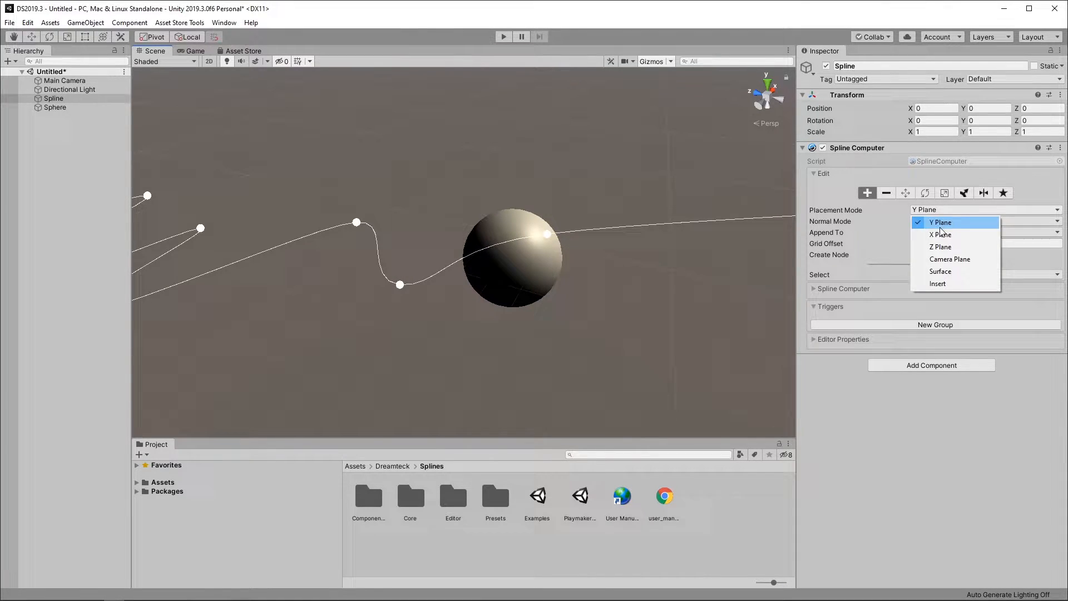
{"action": "left_click", "coordinate": [940, 235]}
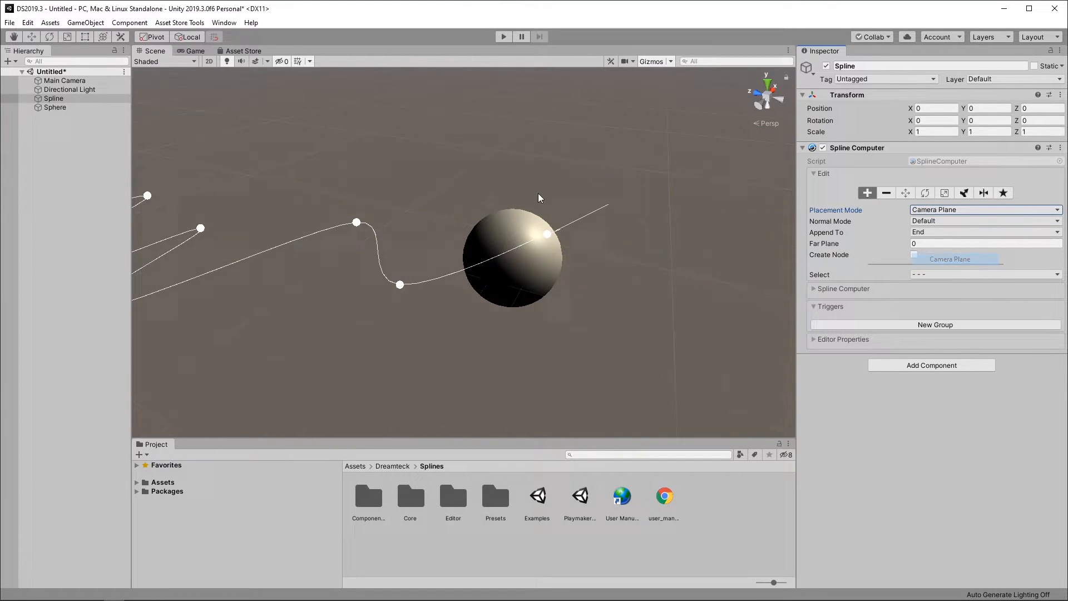
{"action": "left_click", "coordinate": [983, 211]}
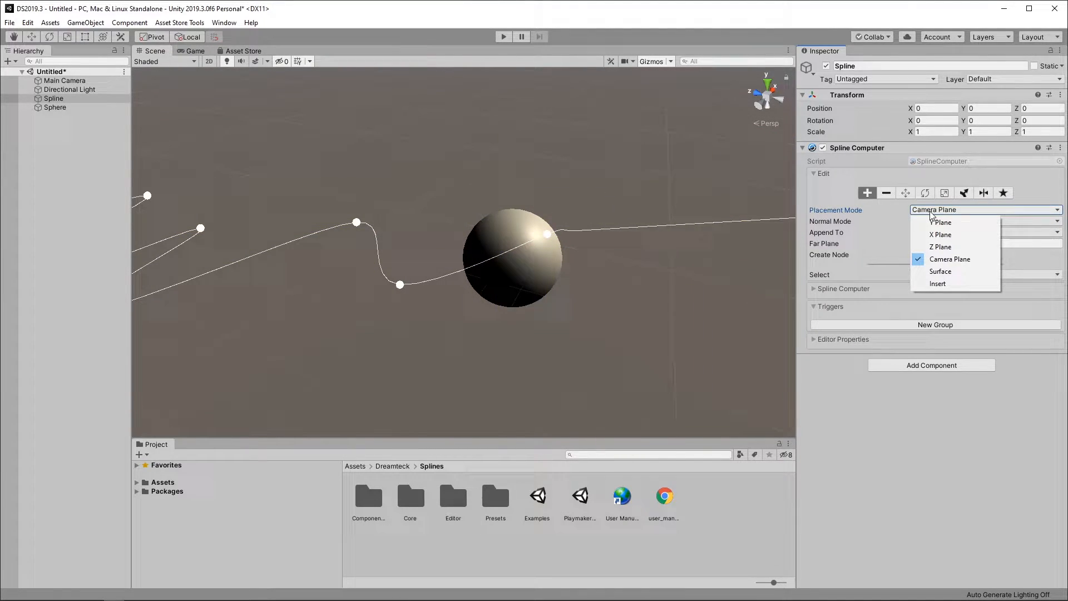
{"action": "mouse_move", "coordinate": [940, 271]}
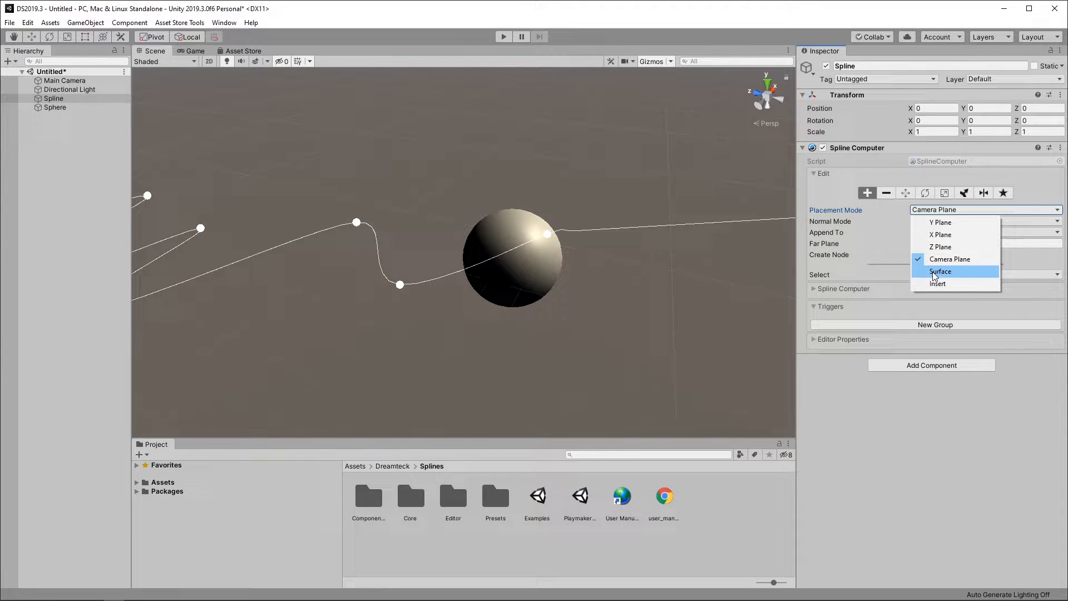
{"action": "left_click", "coordinate": [941, 271]}
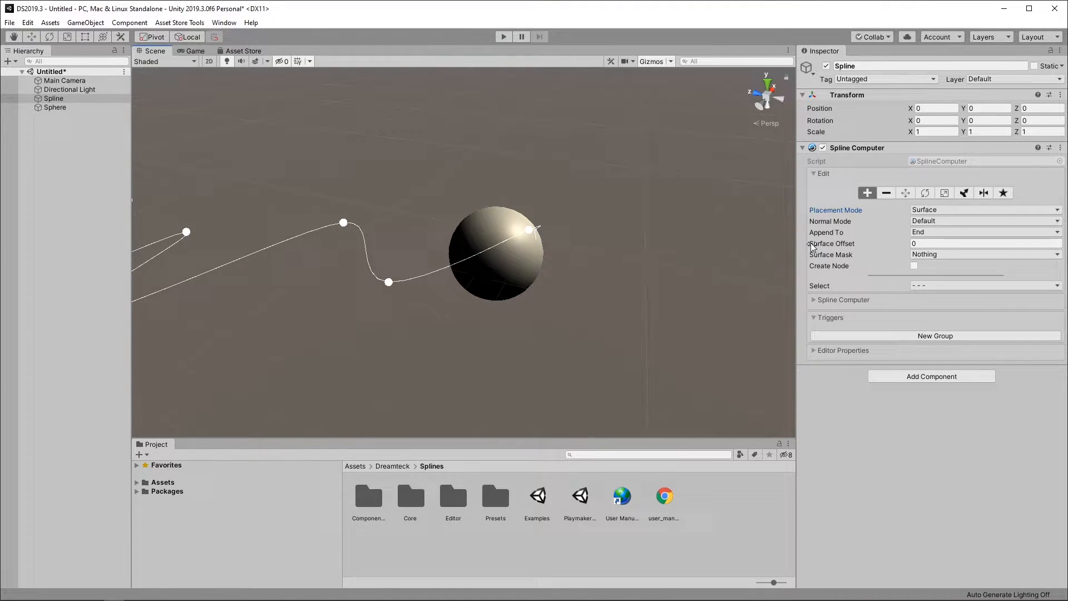
- Set Surface Mask to Everything and place points wrapping over the sphere's surface
{"action": "left_click", "coordinate": [984, 254]}
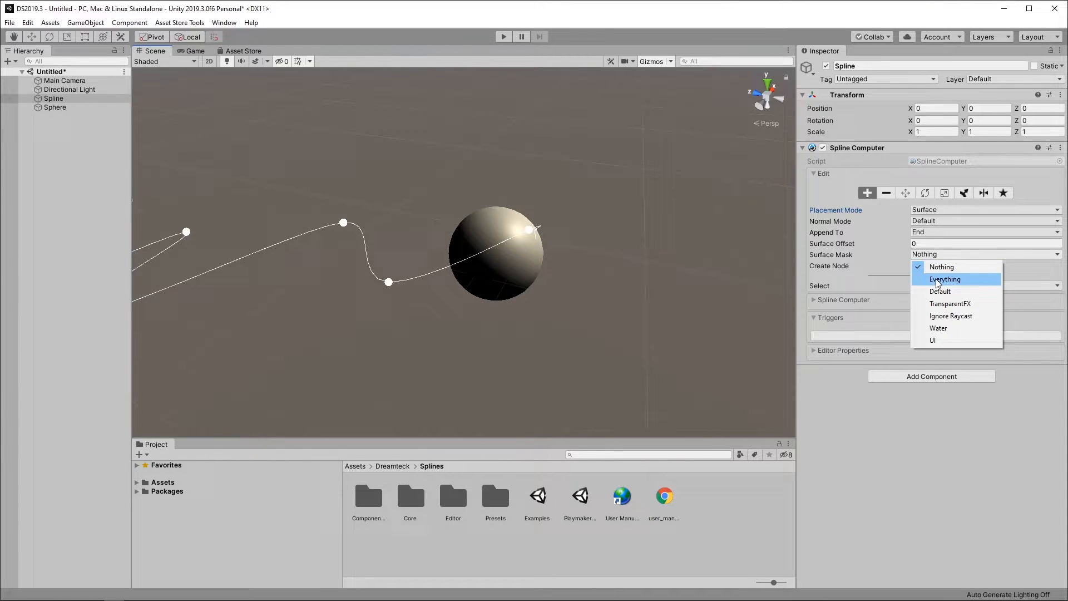
{"action": "left_click", "coordinate": [945, 278]}
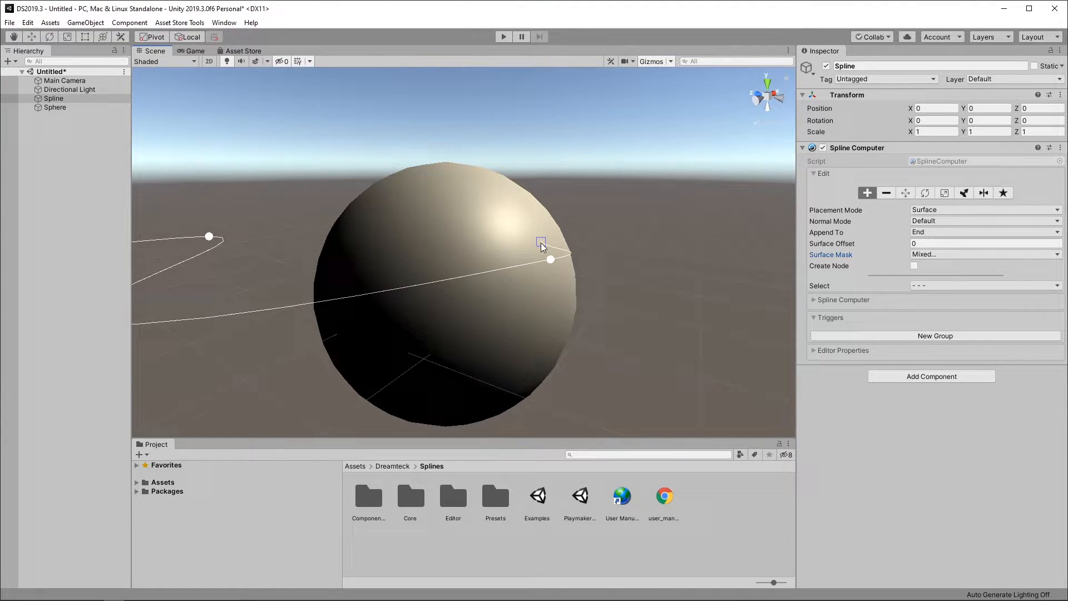
{"action": "left_click", "coordinate": [541, 243]}
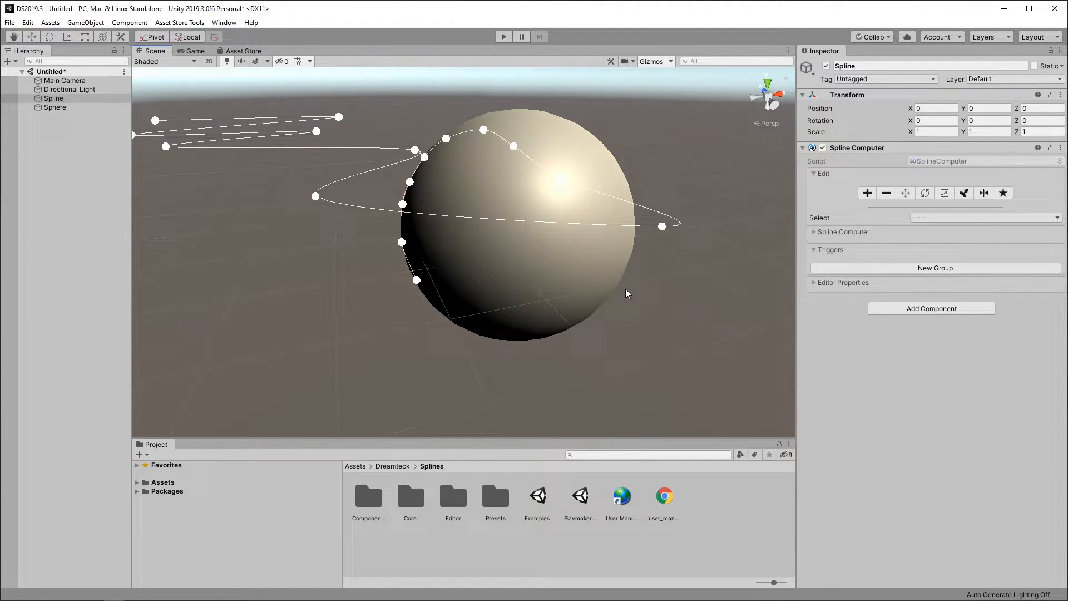
- Select five of the zigzag curve's control points and switch to the Move tool
{"action": "left_click", "coordinate": [445, 139]}
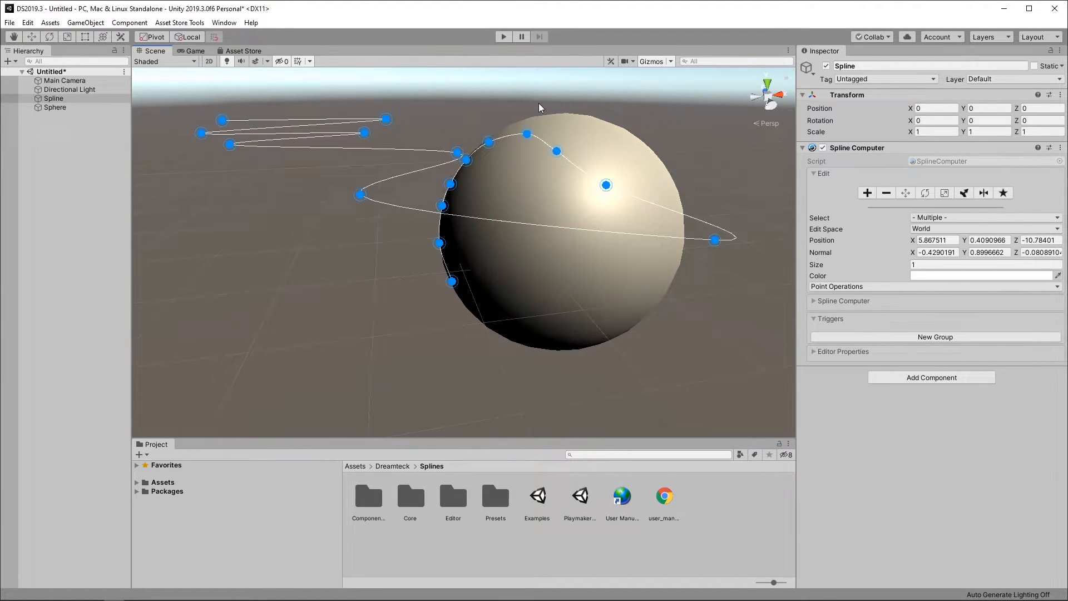
{"action": "mouse_move", "coordinate": [952, 222]}
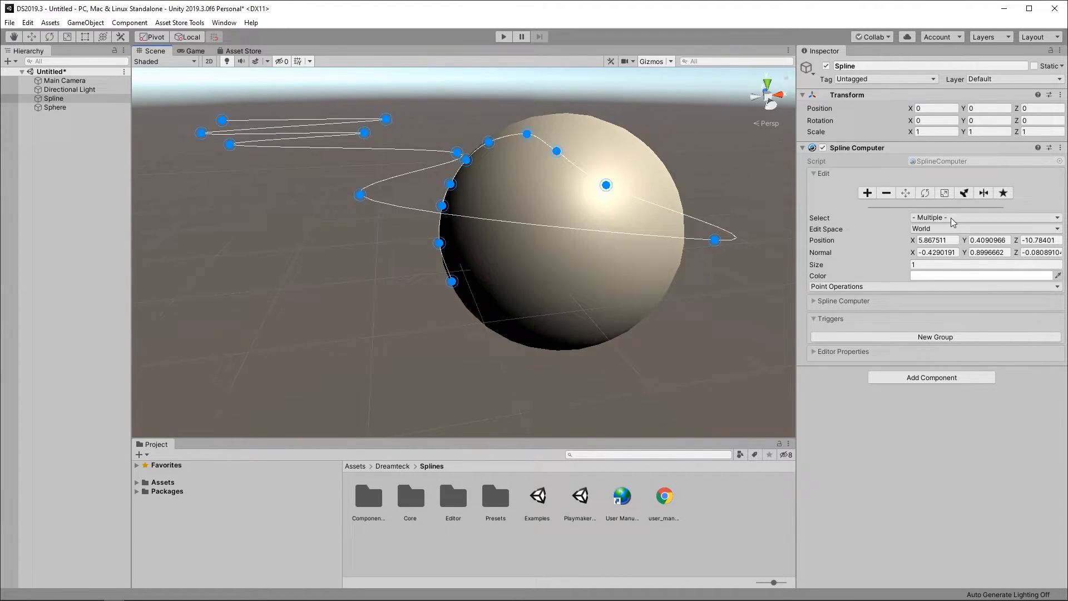
{"action": "left_click", "coordinate": [982, 217]}
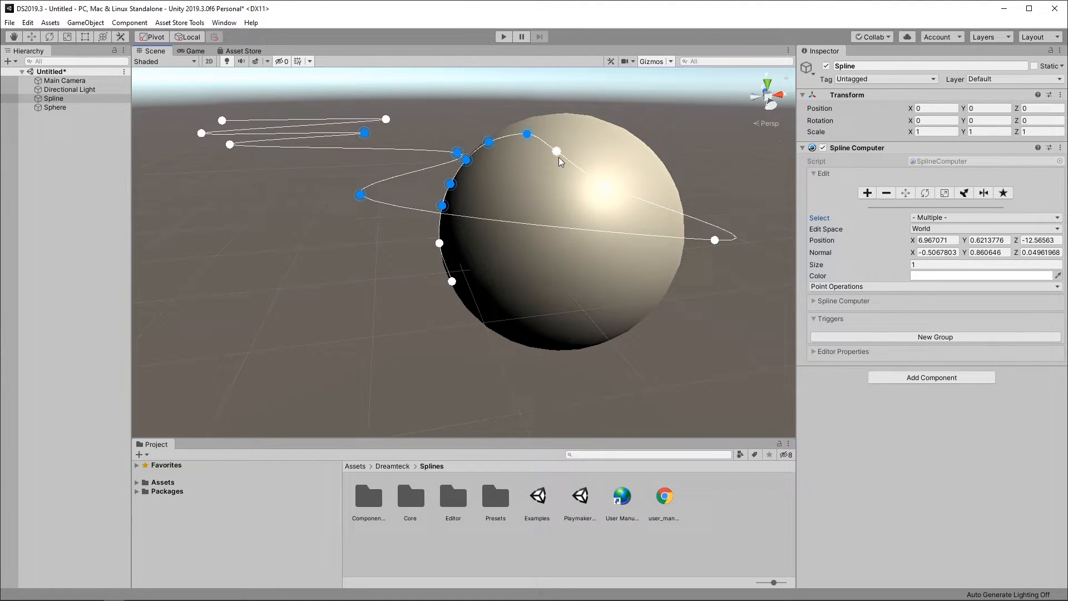
{"action": "left_click", "coordinate": [558, 152]}
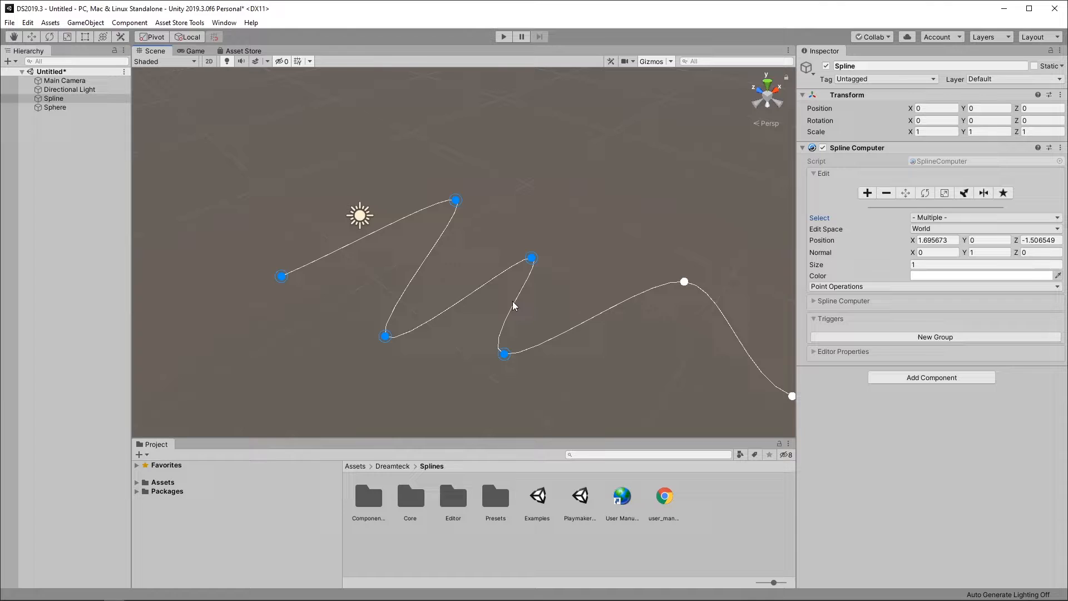
{"action": "left_click", "coordinate": [905, 193]}
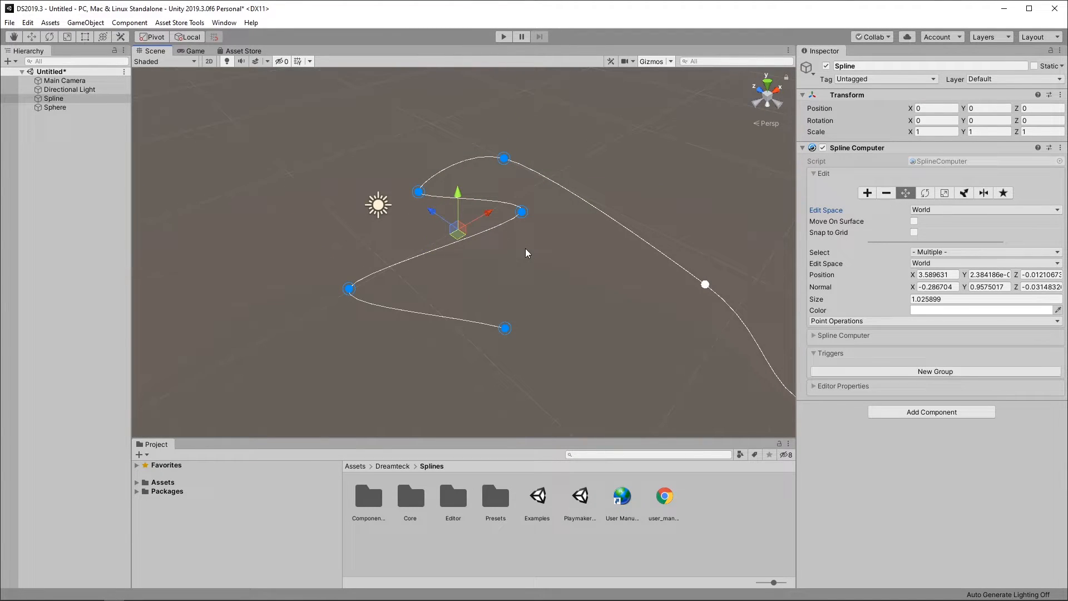
- Edit the grouped points' Position Y, entering -0.24 then 1.35 toward the 1.47 height
{"action": "left_click", "coordinate": [987, 274]}
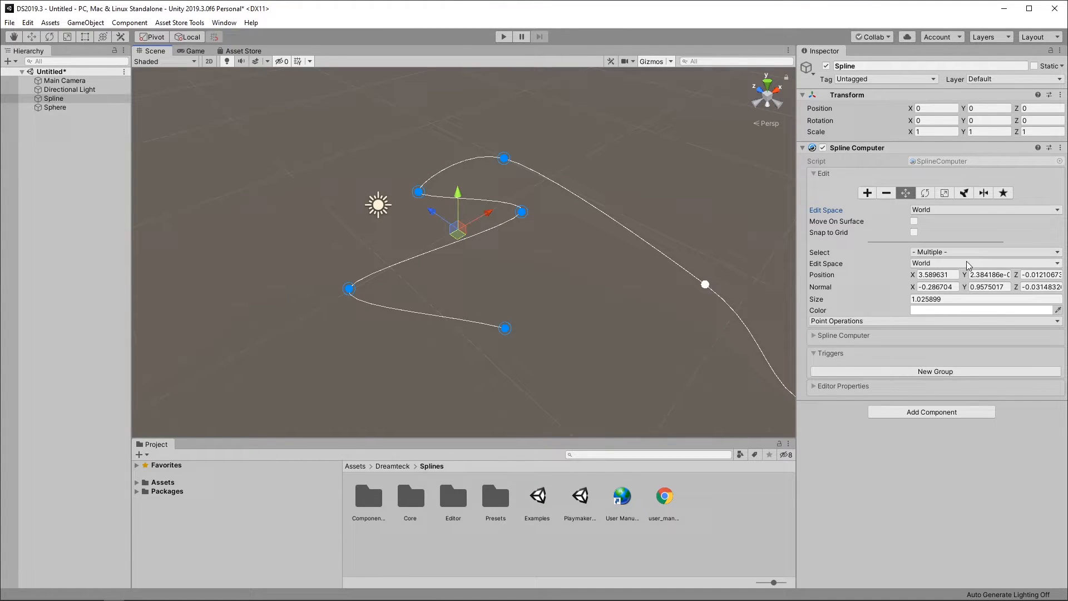
{"action": "type", "text": "-0.24"}
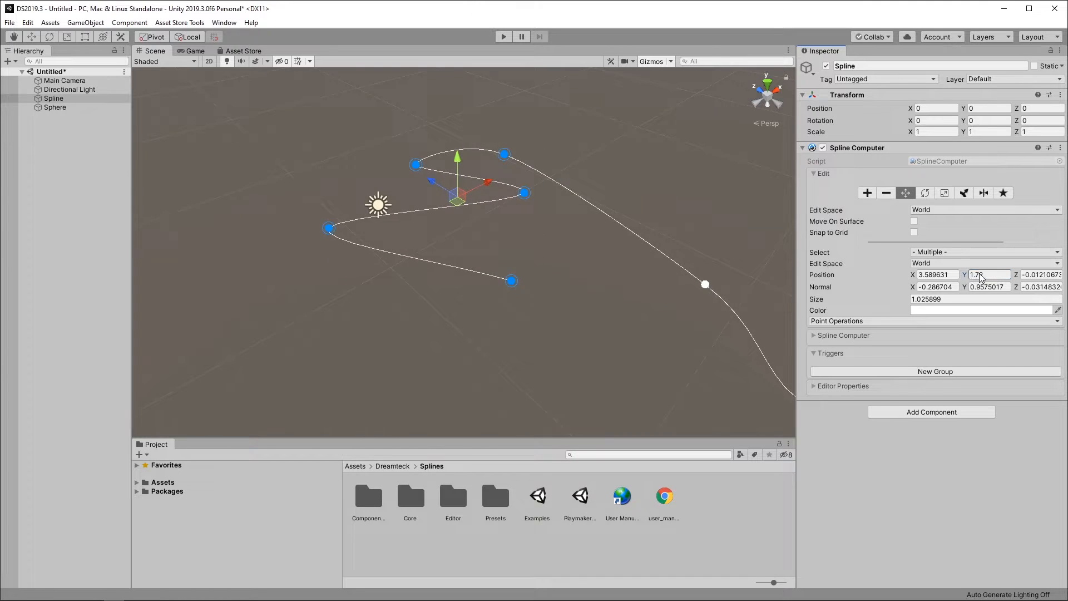
{"action": "type", "text": "1.35"}
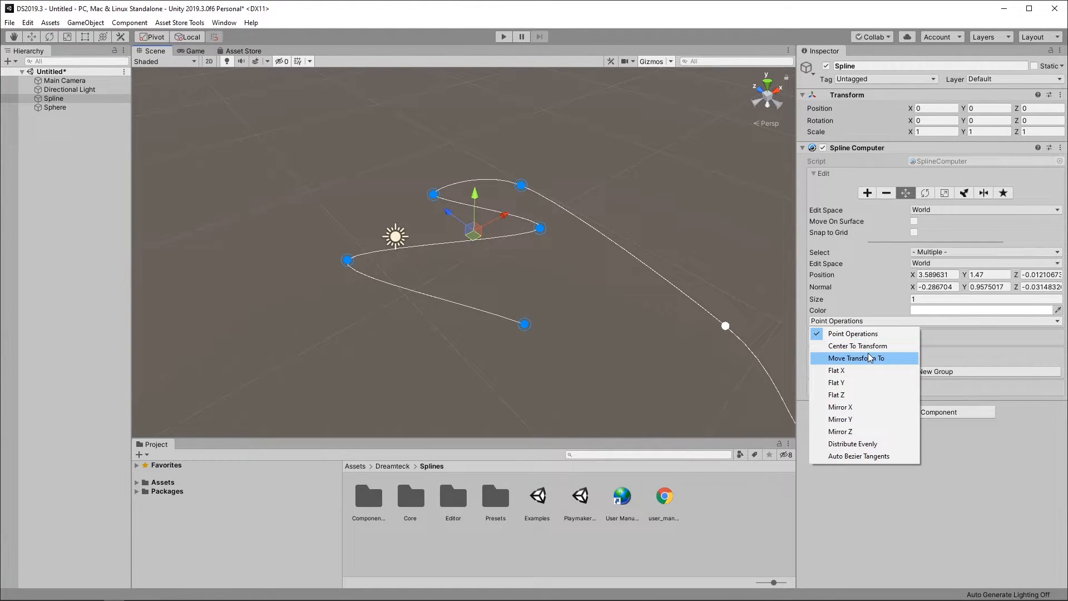
{"action": "mouse_move", "coordinate": [836, 381]}
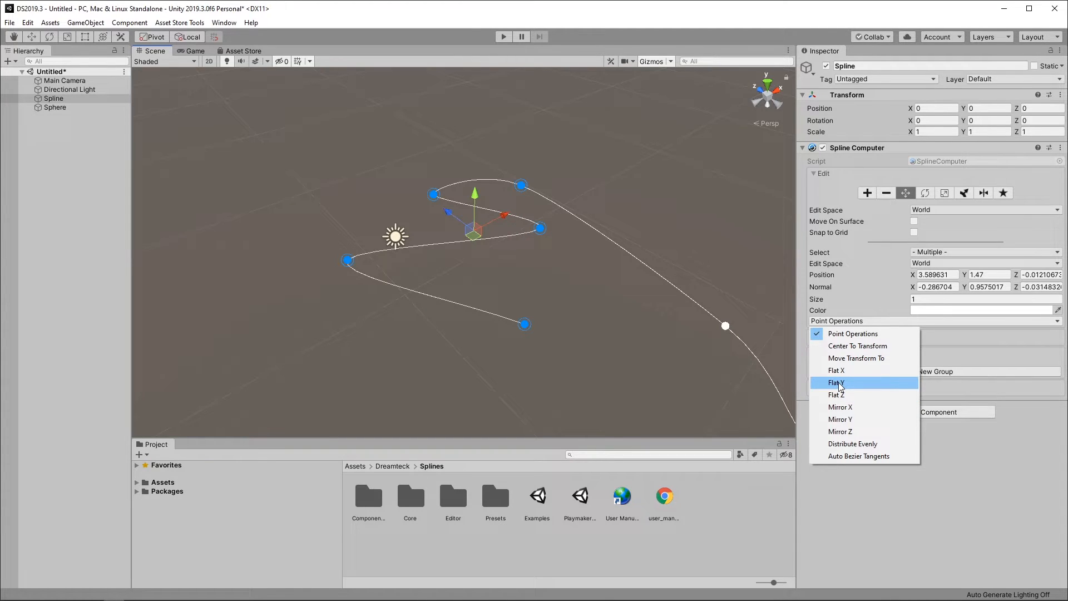
{"action": "mouse_move", "coordinate": [839, 407]}
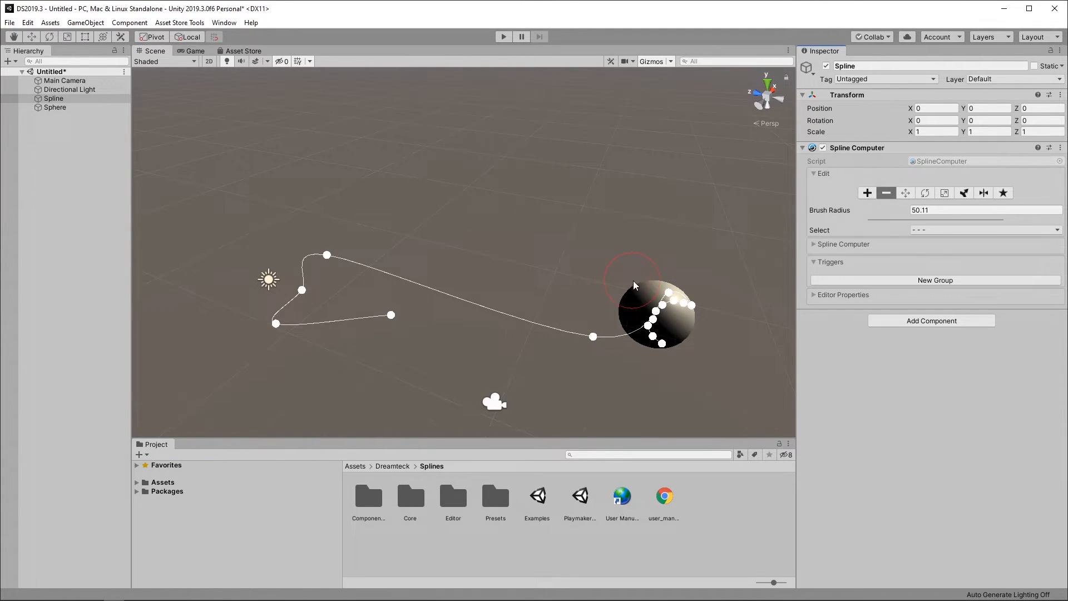
- Drag the delete brush across the spline points lying on the sphere
{"action": "left_click_drag", "start_coordinate": [633, 284], "coordinate": [635, 366]}
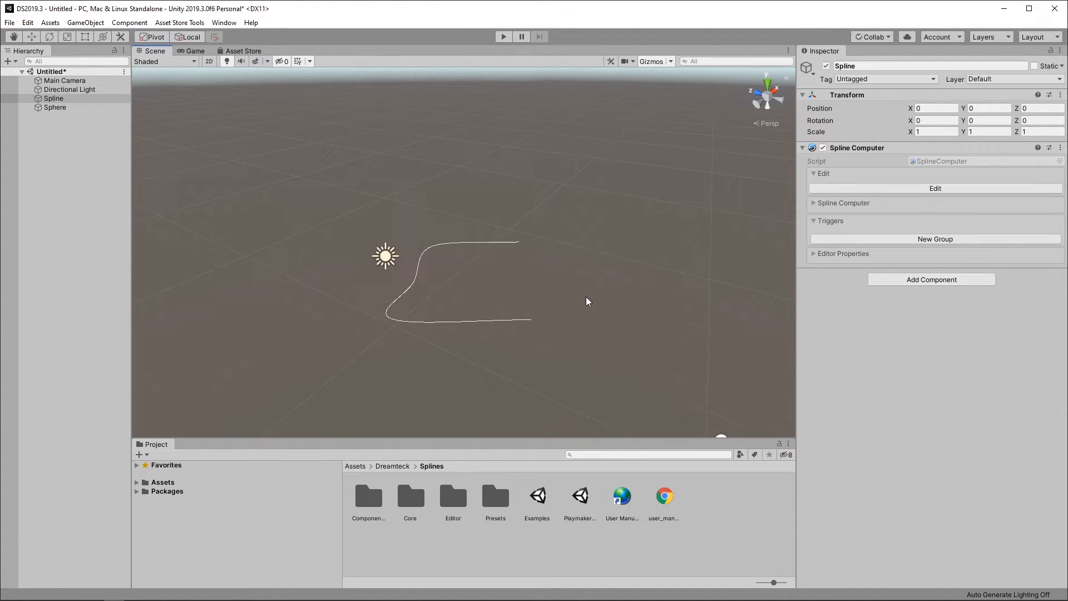
- Move, rotate and scale the Spline object to about 1.44, then reselect it and open the Edit menu
{"action": "left_click", "coordinate": [934, 188]}
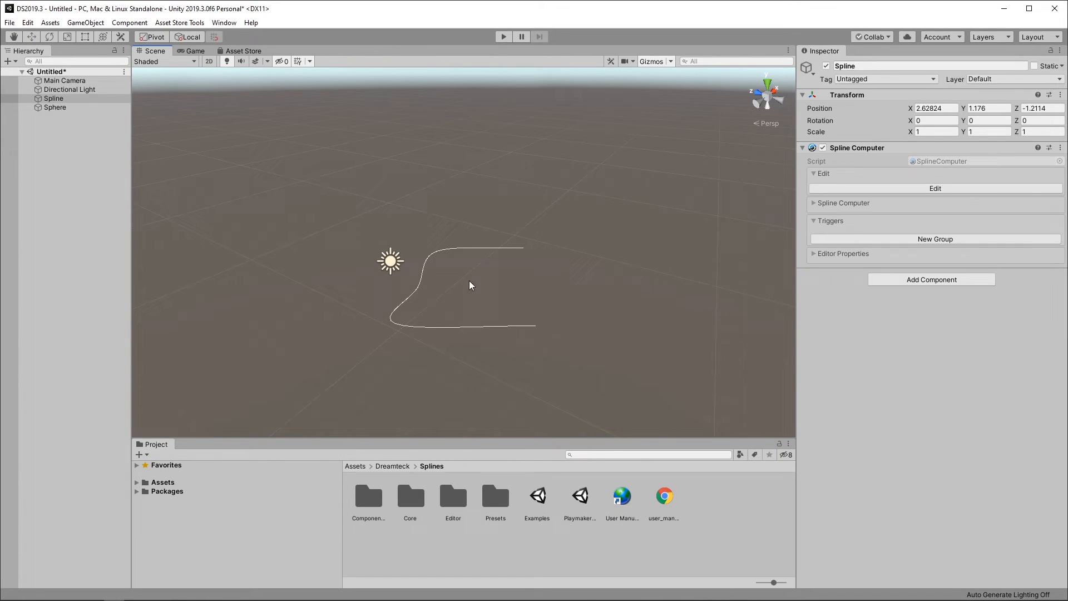
{"action": "mouse_move", "coordinate": [536, 334]}
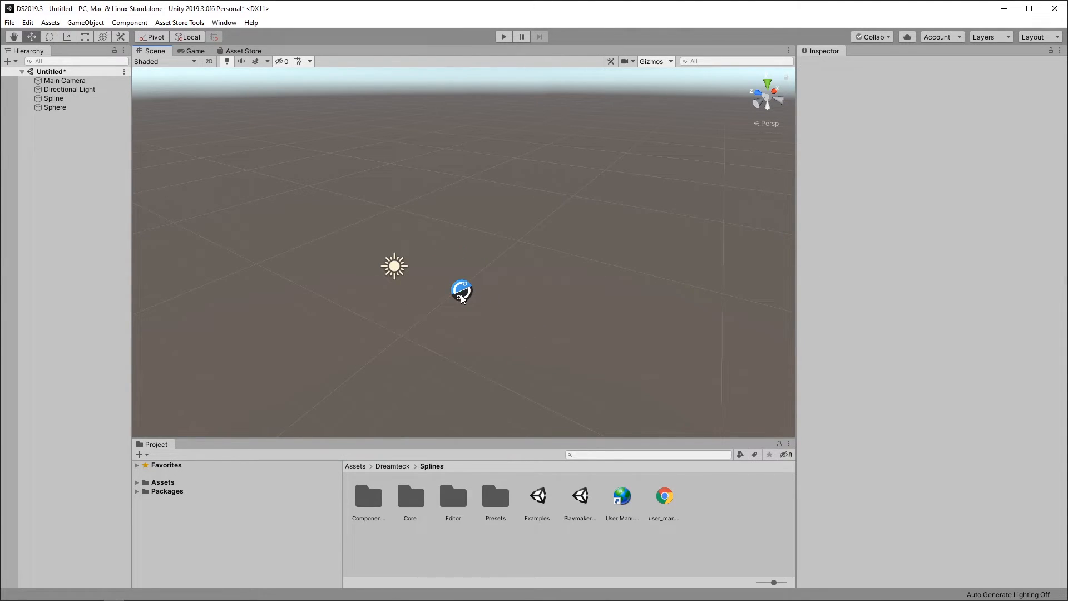
{"action": "left_click", "coordinate": [53, 98]}
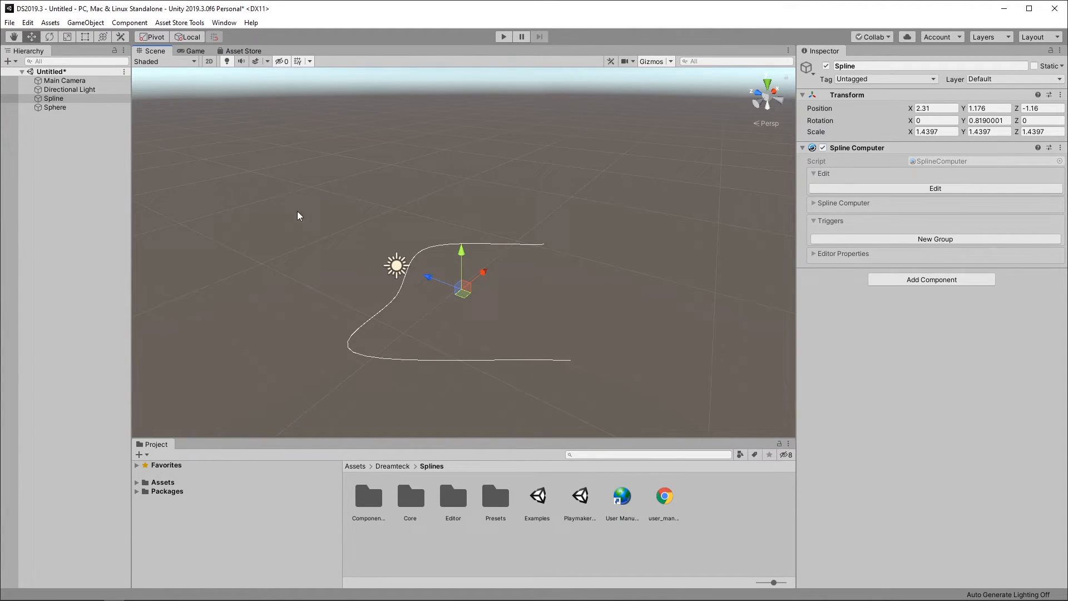
{"action": "left_click", "coordinate": [28, 22]}
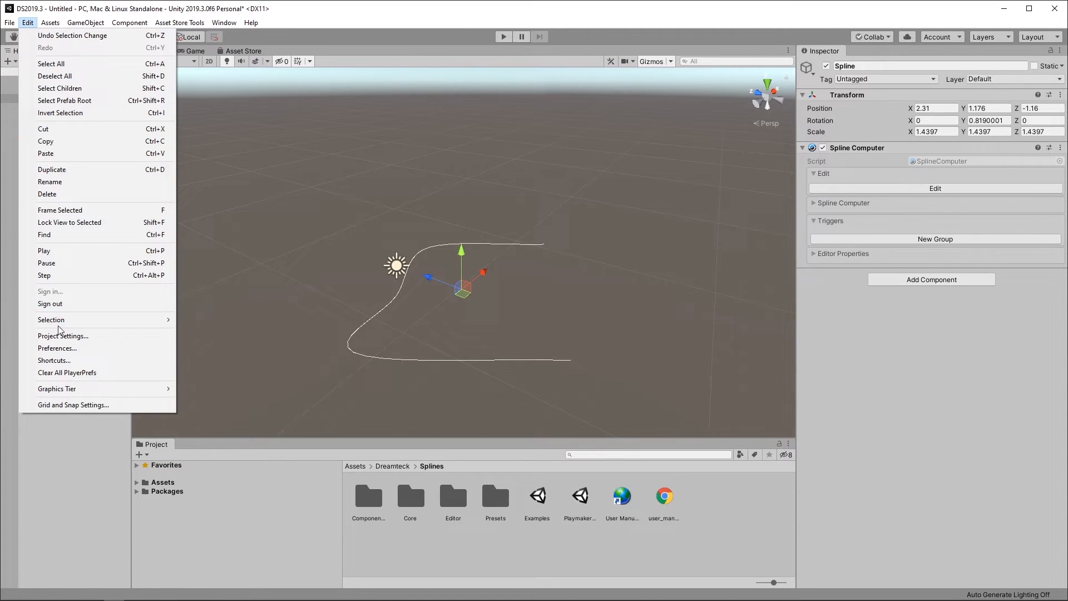
- Set the Dreamteck Splines default Spline color to black in Preferences
{"action": "left_click", "coordinate": [57, 348]}
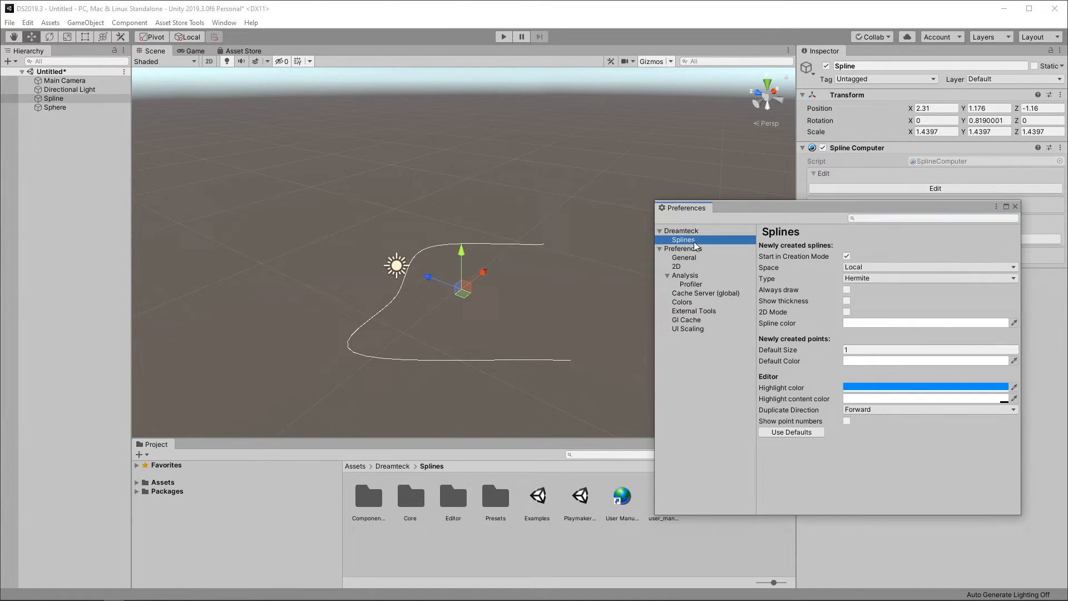
{"action": "left_click_drag", "start_coordinate": [682, 208], "coordinate": [652, 139]}
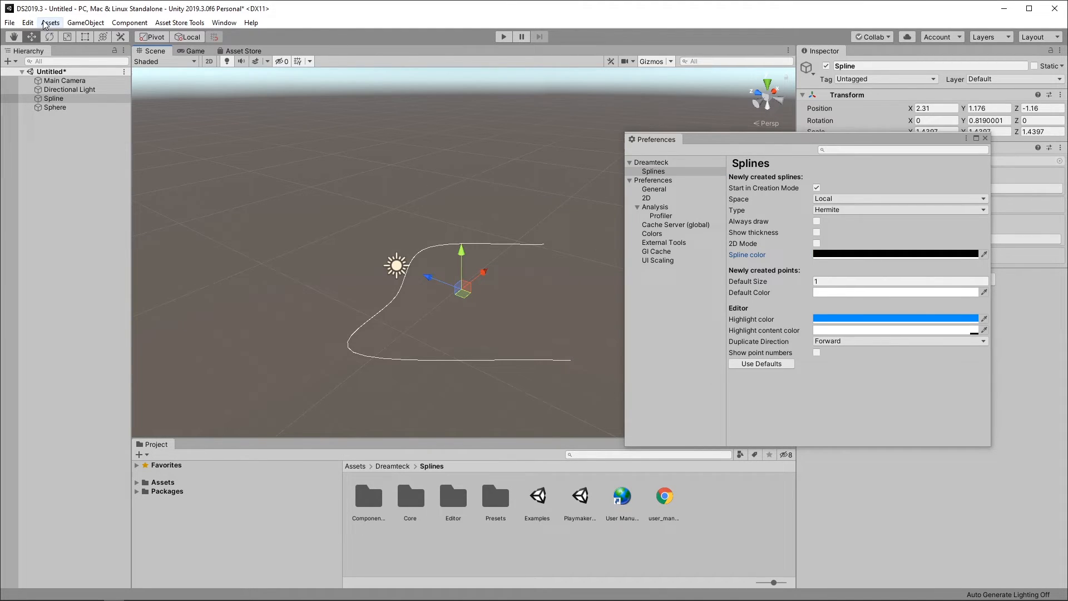
{"action": "left_click", "coordinate": [86, 22]}
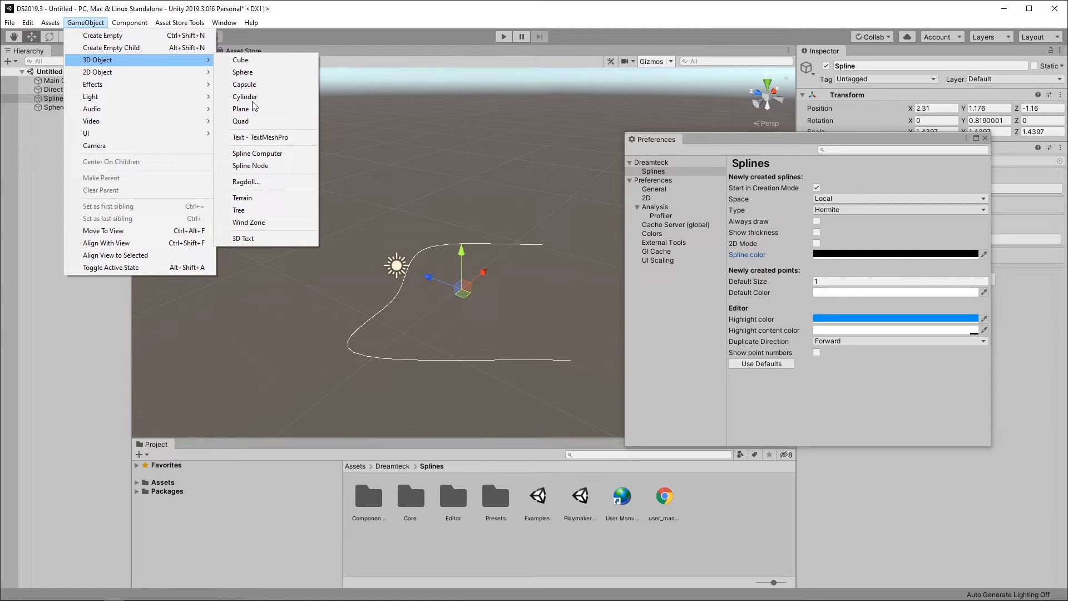
- Create a second Spline Computer object and start its black curve across the ground
{"action": "left_click", "coordinate": [257, 152]}
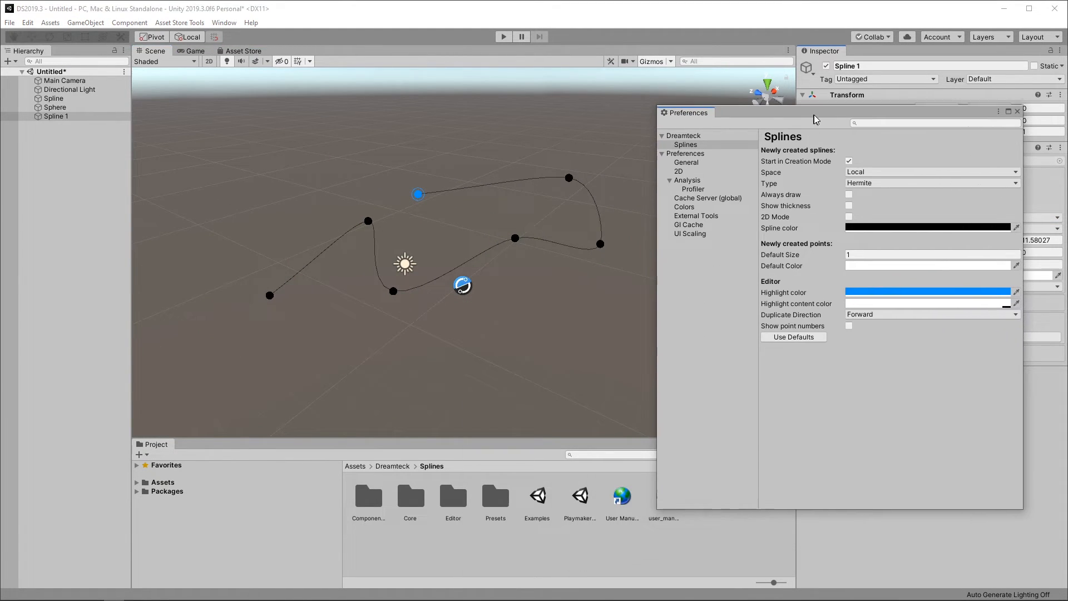
{"action": "left_click_drag", "start_coordinate": [815, 113], "coordinate": [765, 114]}
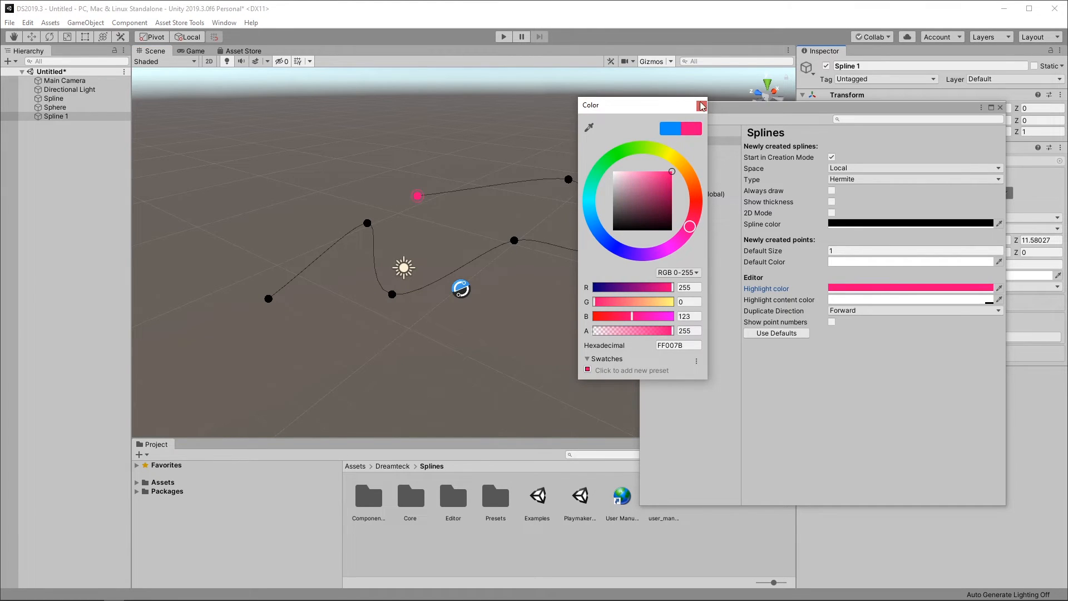
- Close the Color picker after resetting spline colour to white and highlights to blue
{"action": "left_click", "coordinate": [701, 105]}
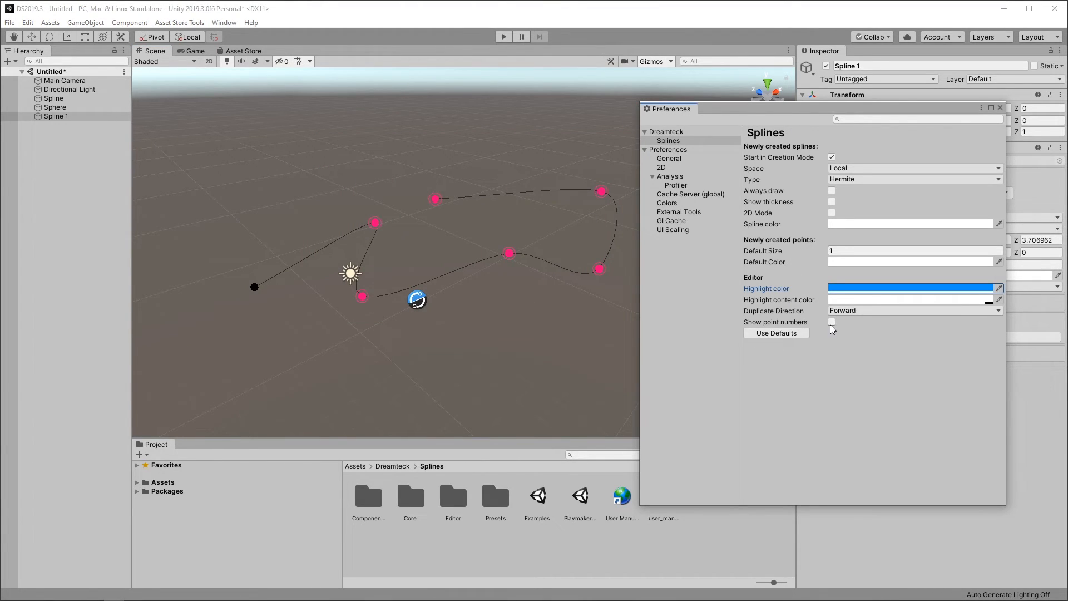
- Show point numbers 1–7 on Spline 1, deselect the points, and close Preferences
{"action": "left_click", "coordinate": [831, 321]}
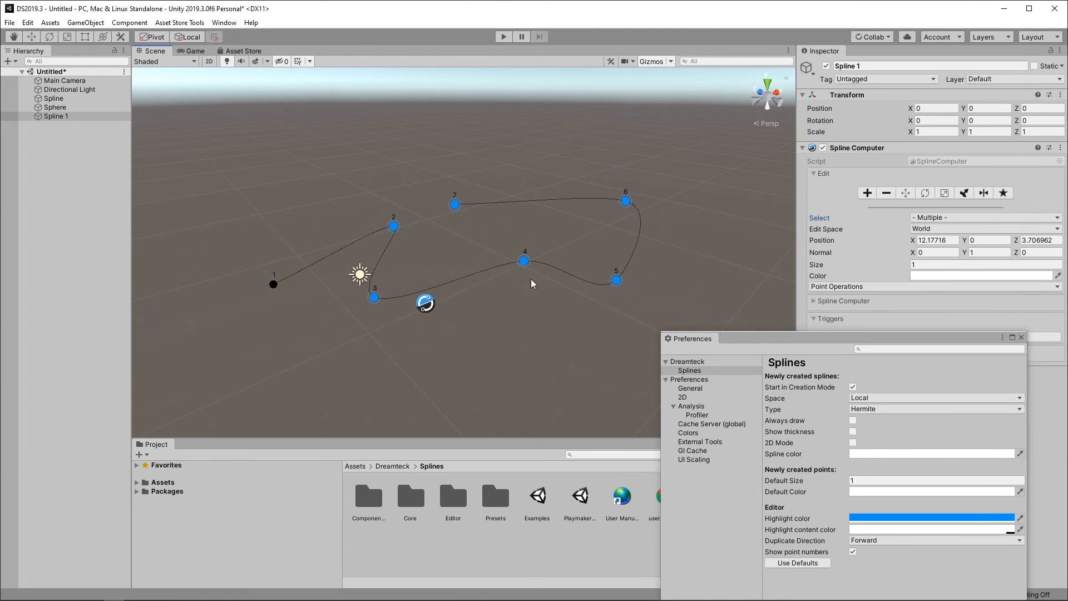
{"action": "left_click", "coordinate": [323, 307]}
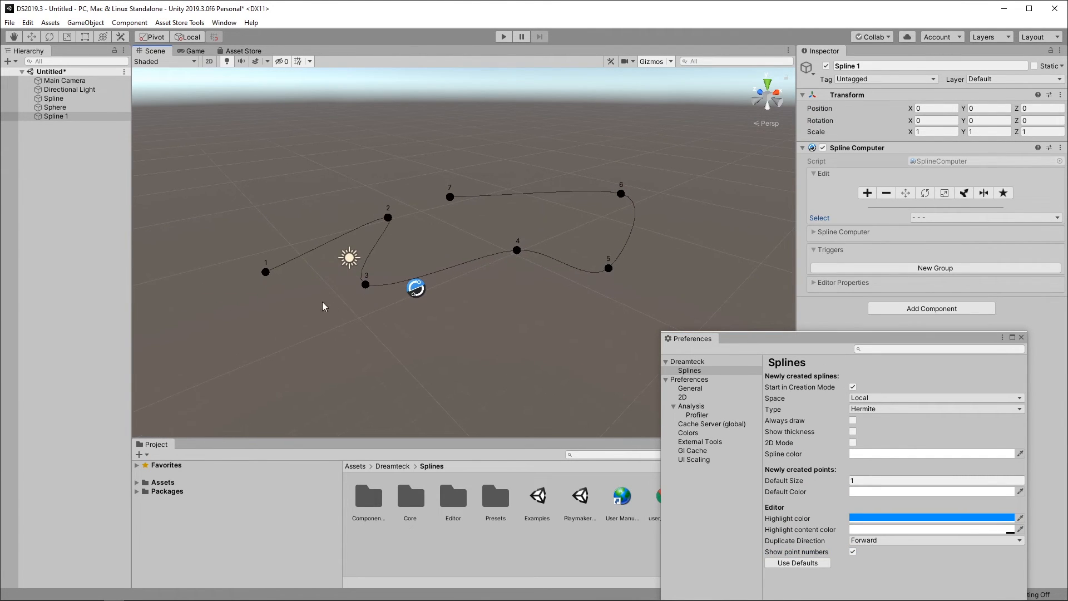
{"action": "left_click", "coordinate": [985, 217]}
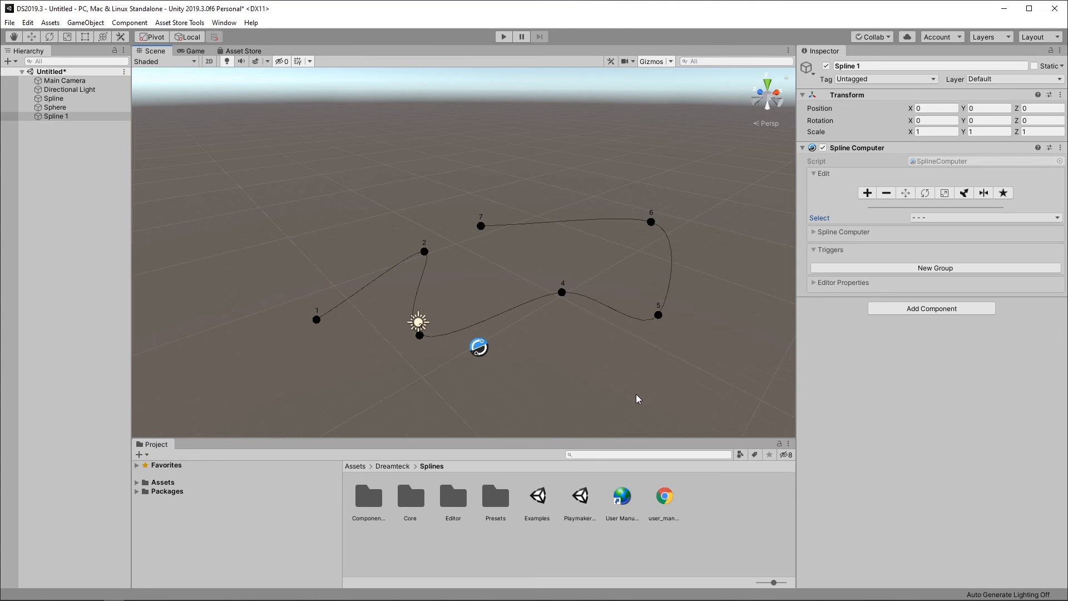
{"action": "mouse_move", "coordinate": [608, 374]}
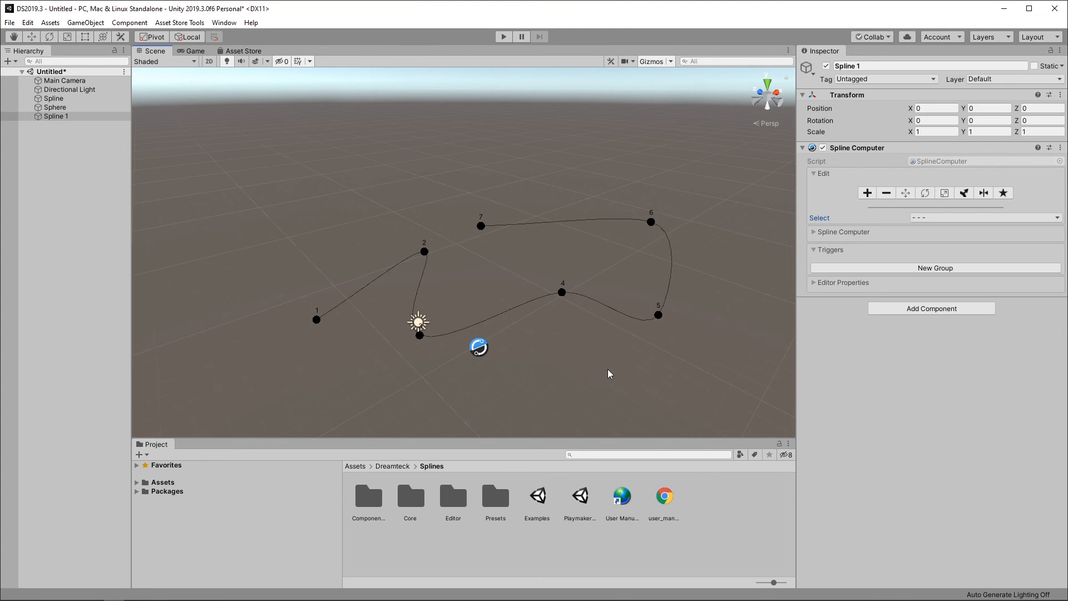